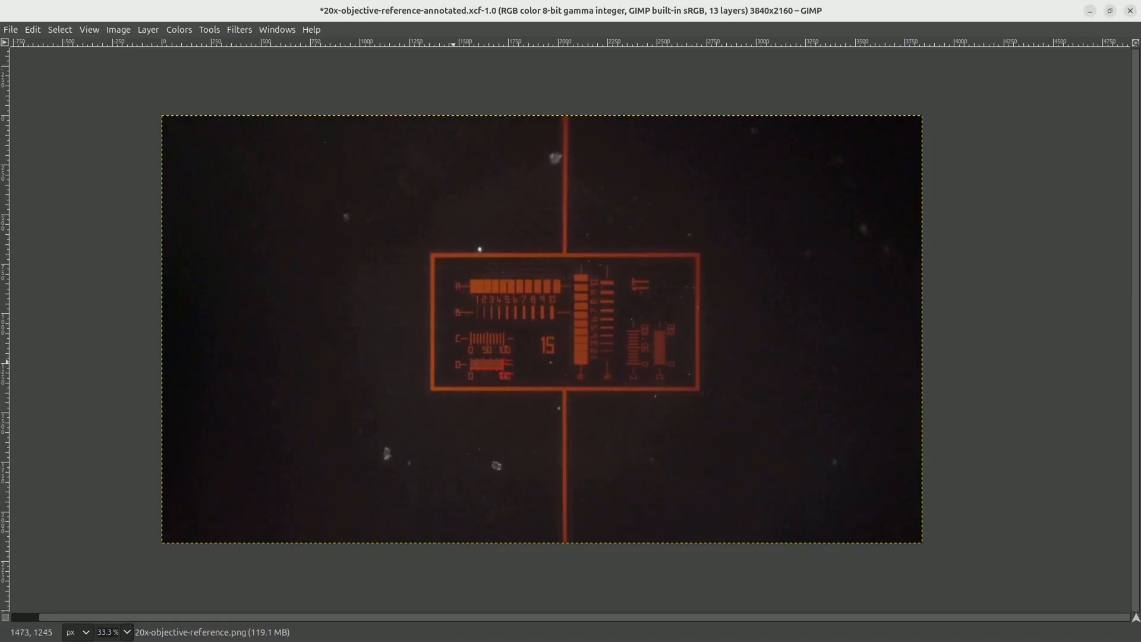
pyautogui.moveTo(421, 46)
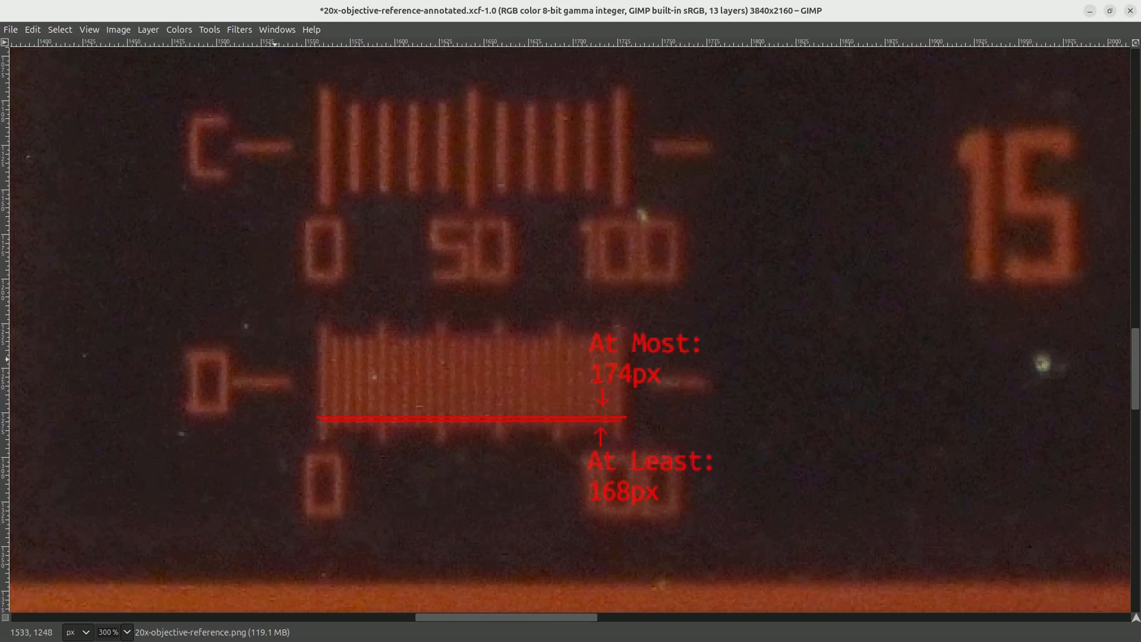
pyautogui.moveTo(608, 45)
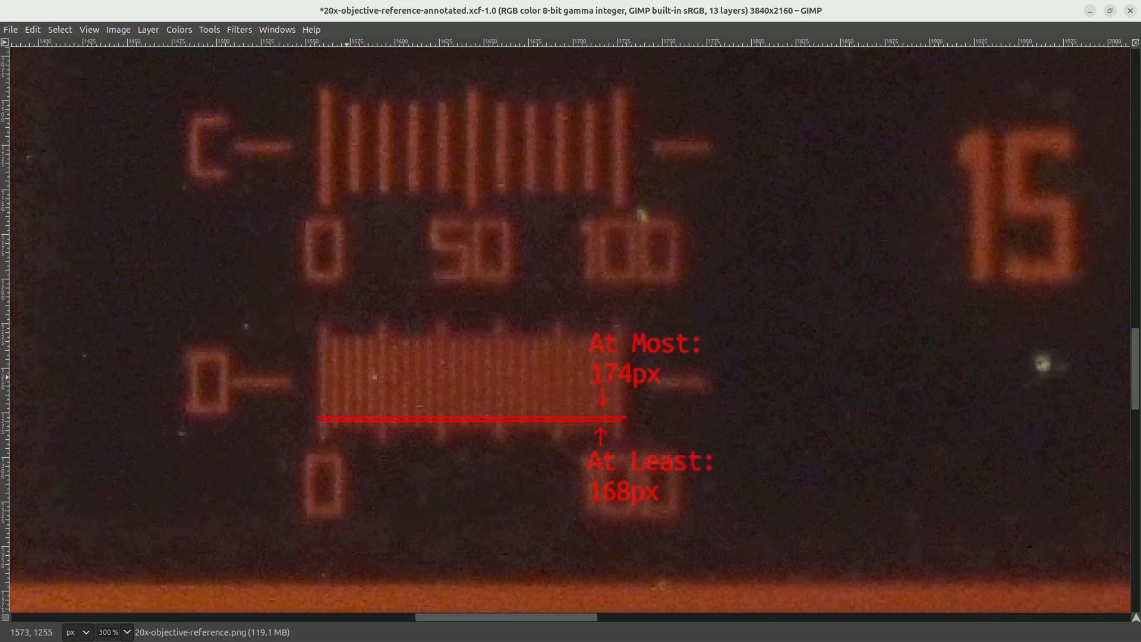
pyautogui.moveTo(541, 45)
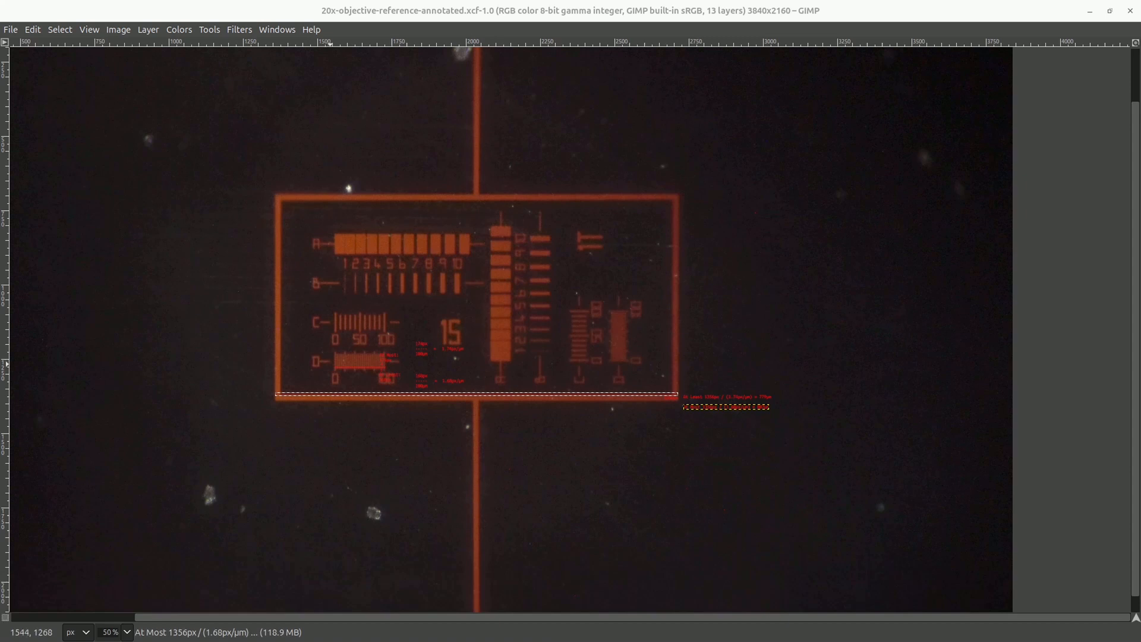
pyautogui.moveTo(379, 45)
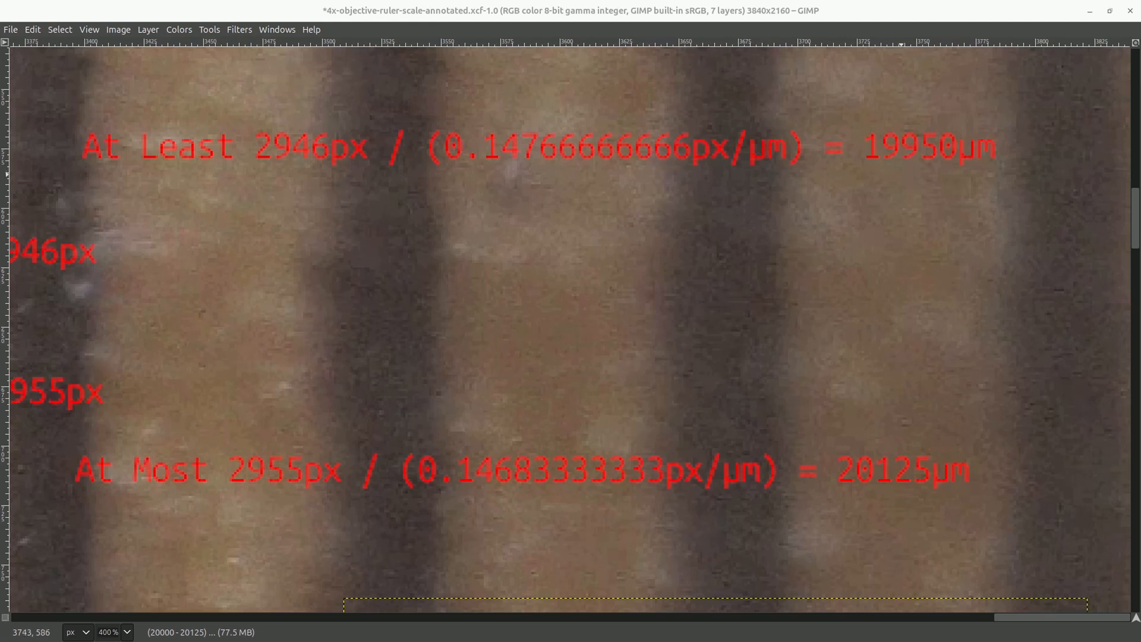
pyautogui.moveTo(871, 45)
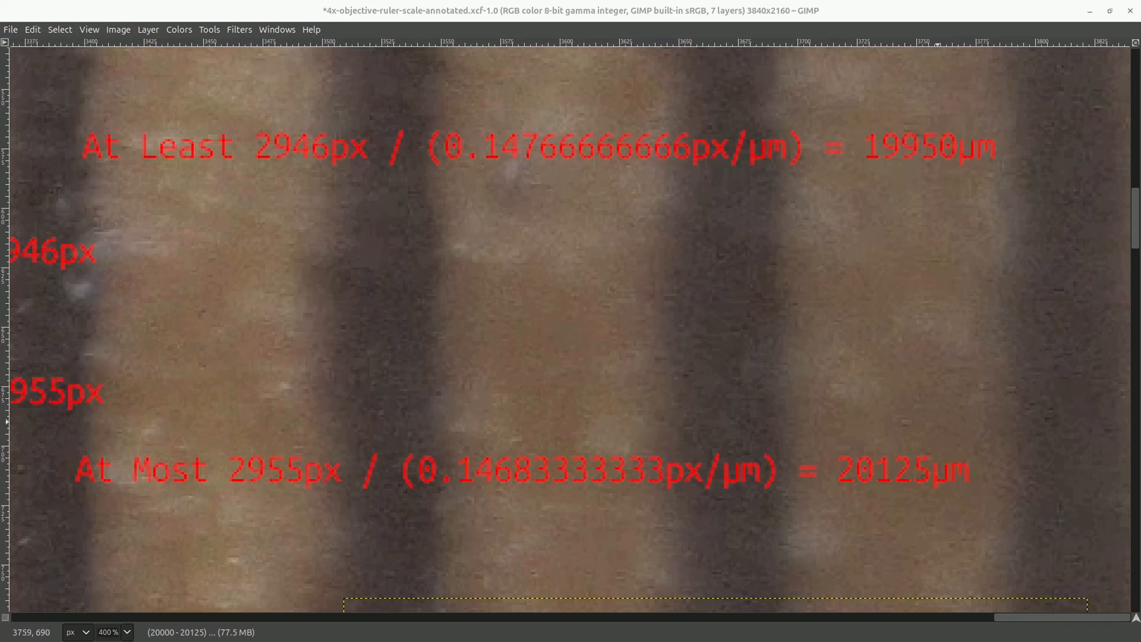
pyautogui.moveTo(801, 43)
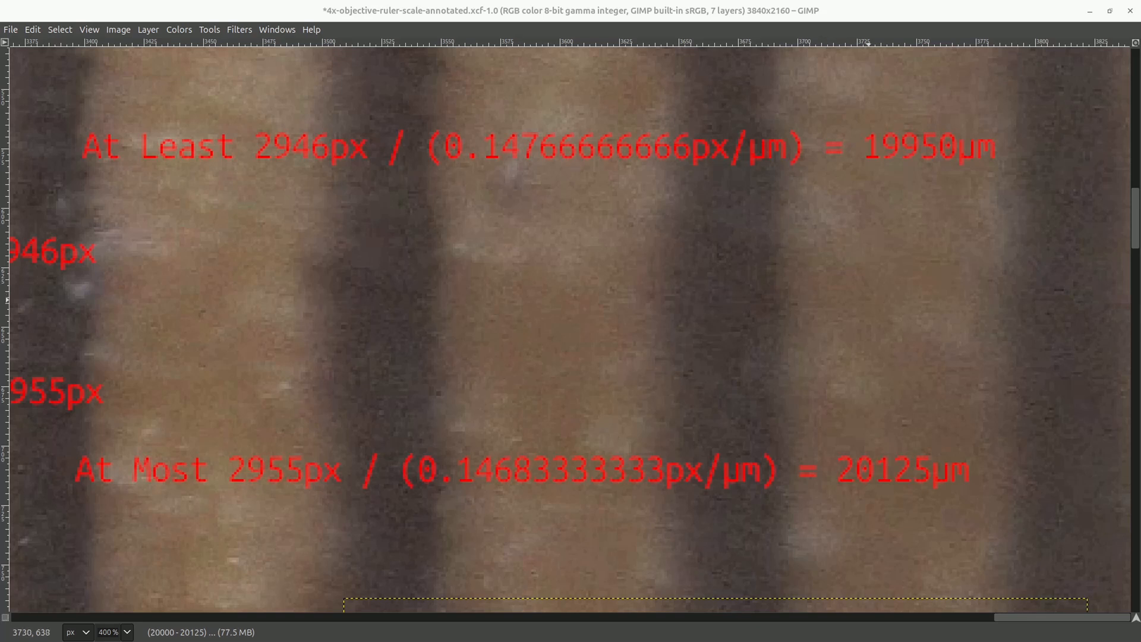
pyautogui.scroll(3)
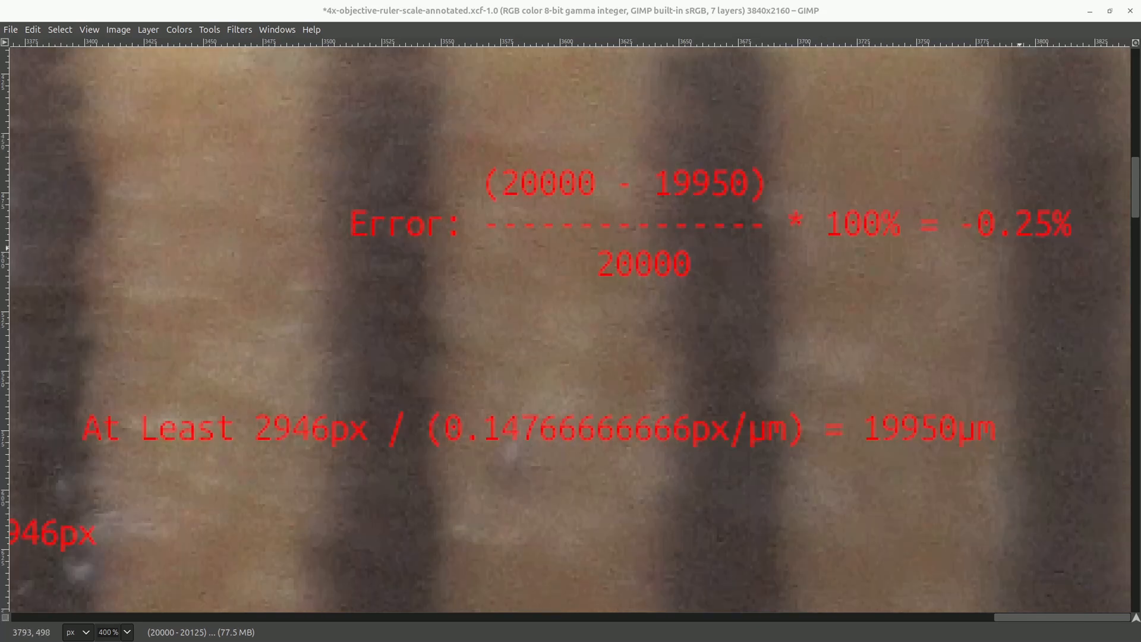
pyautogui.scroll(-3)
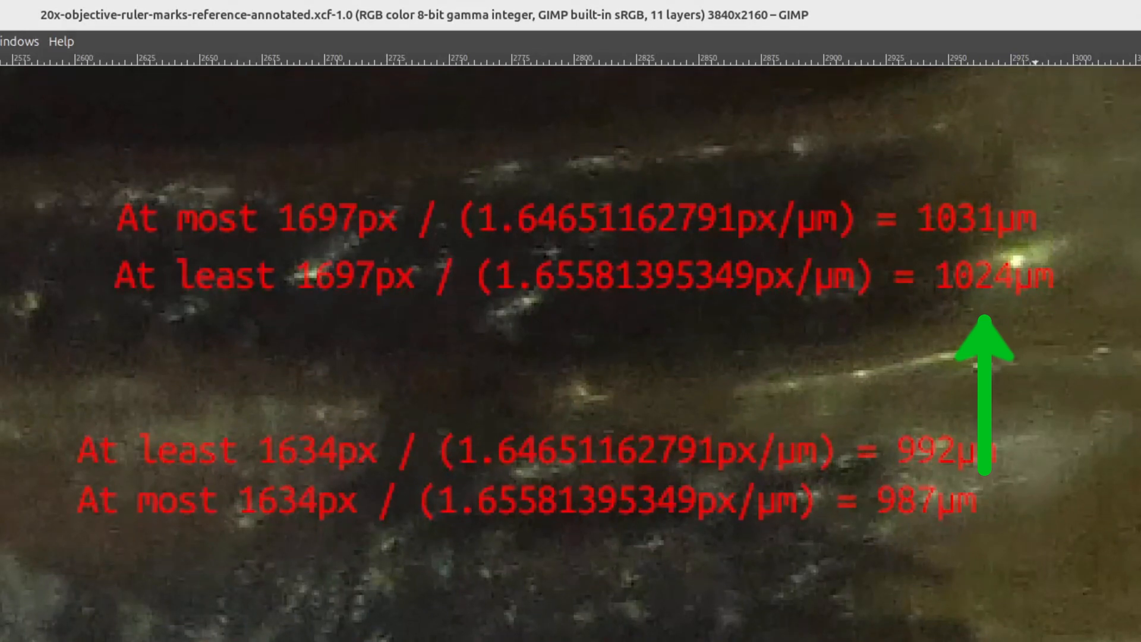
pyautogui.scroll(-3)
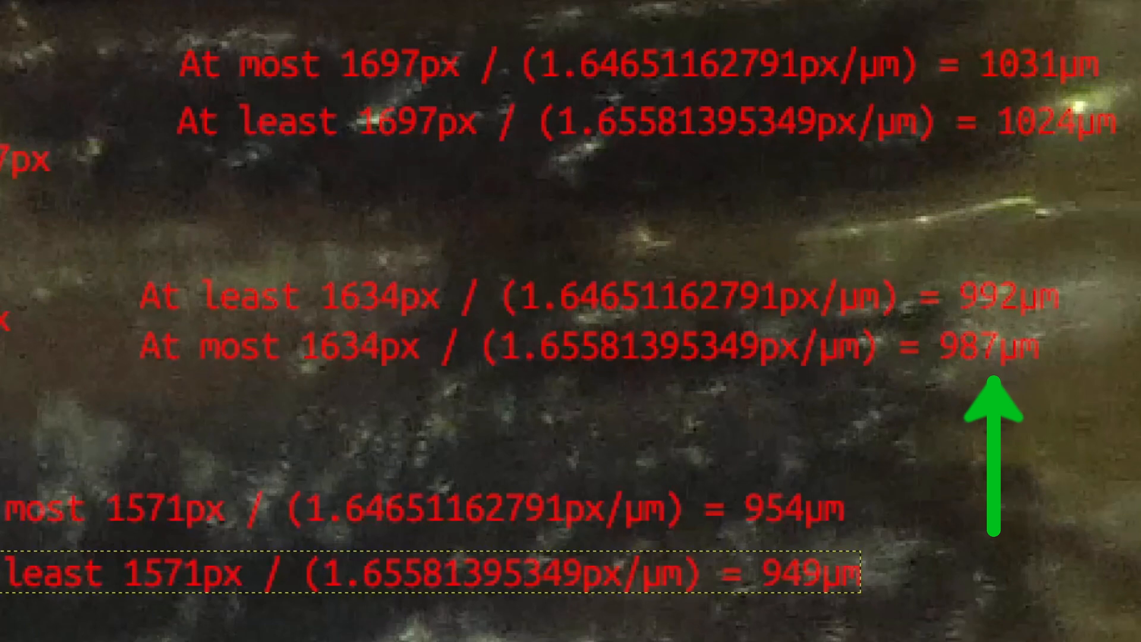